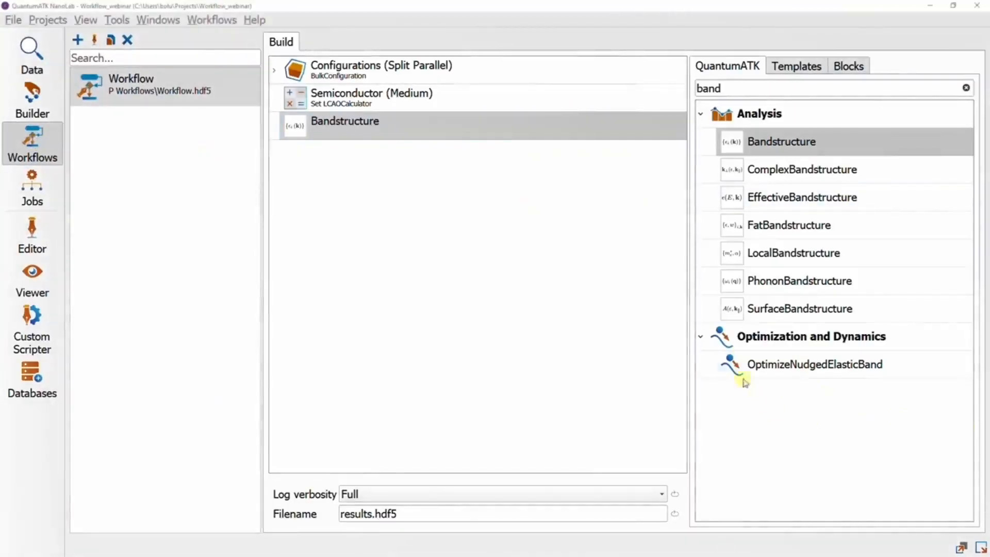
- Clear the block search and scroll the full list down to Algorithm Blocks
{"action": "left_click", "coordinate": [965, 86]}
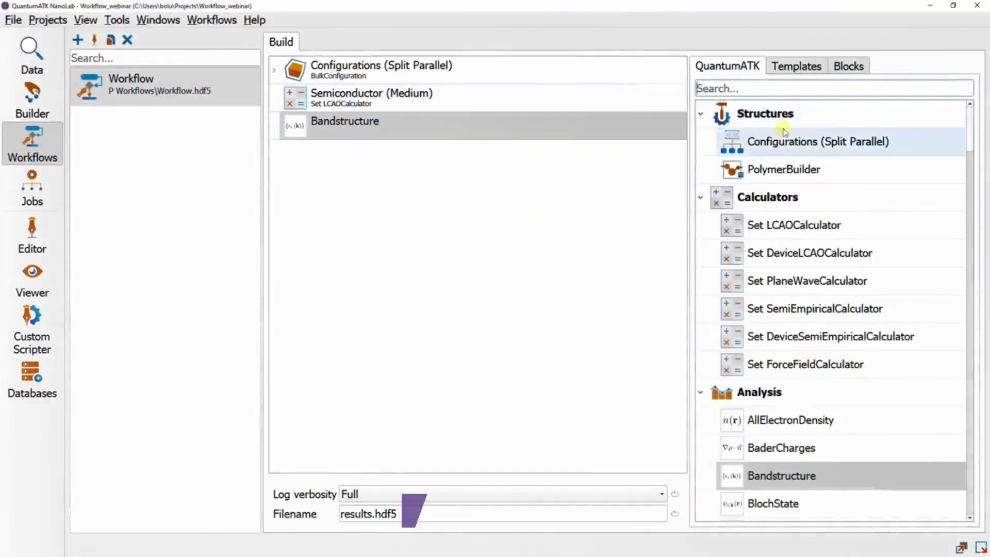
{"action": "scroll", "scroll_direction": "down", "scroll_amount": 3}
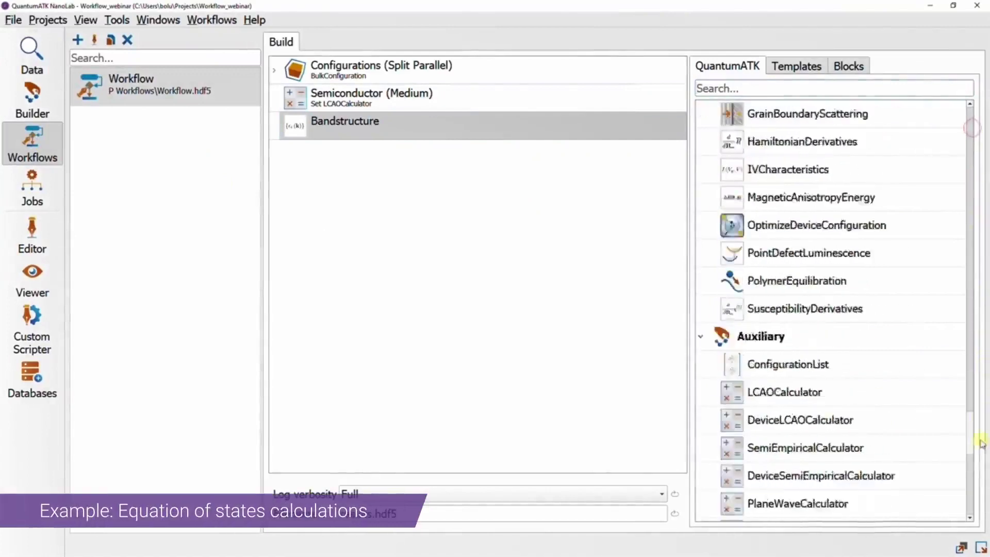
{"action": "scroll", "scroll_direction": "down", "scroll_amount": 3}
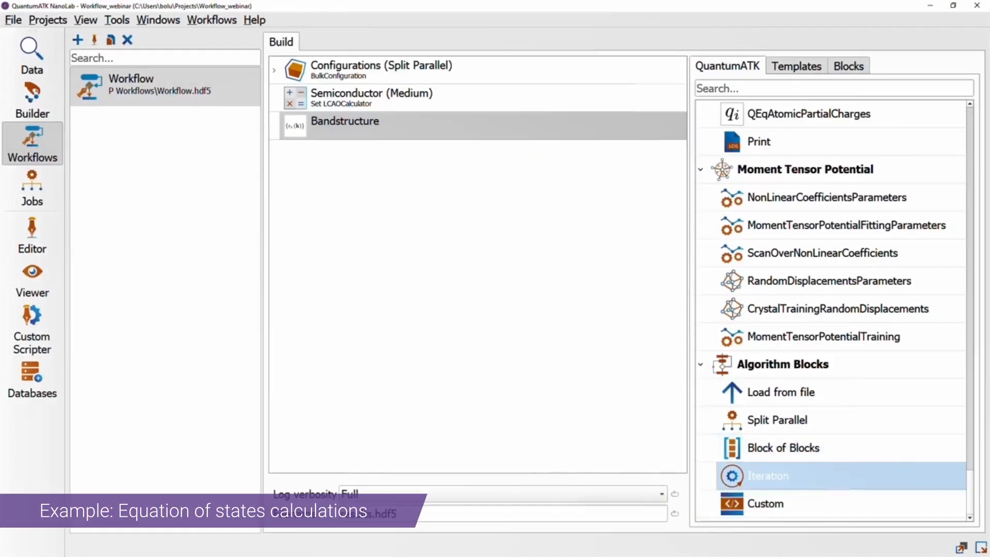
{"action": "mouse_move", "coordinate": [79, 120]}
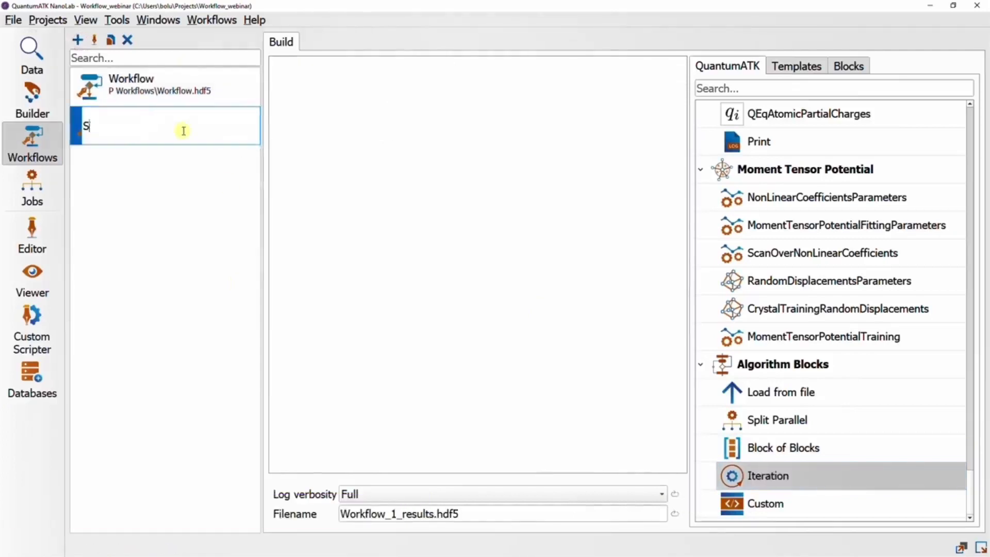
- Name the new workflow 'Si EOS' and add a bulk structure to its Split Parallel configurations block
{"action": "type", "text": "Si EOS"}
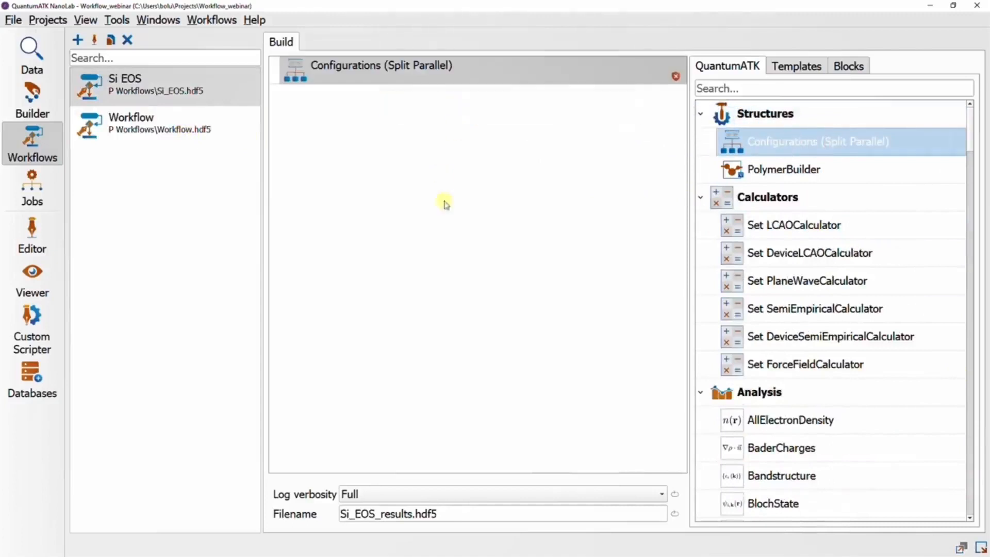
{"action": "double_click", "coordinate": [382, 66]}
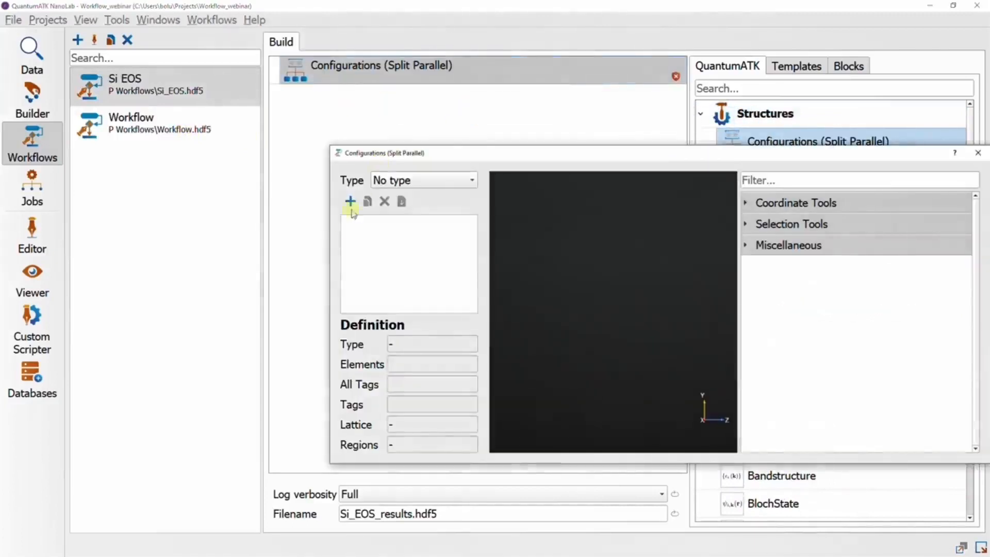
{"action": "left_click", "coordinate": [349, 202]}
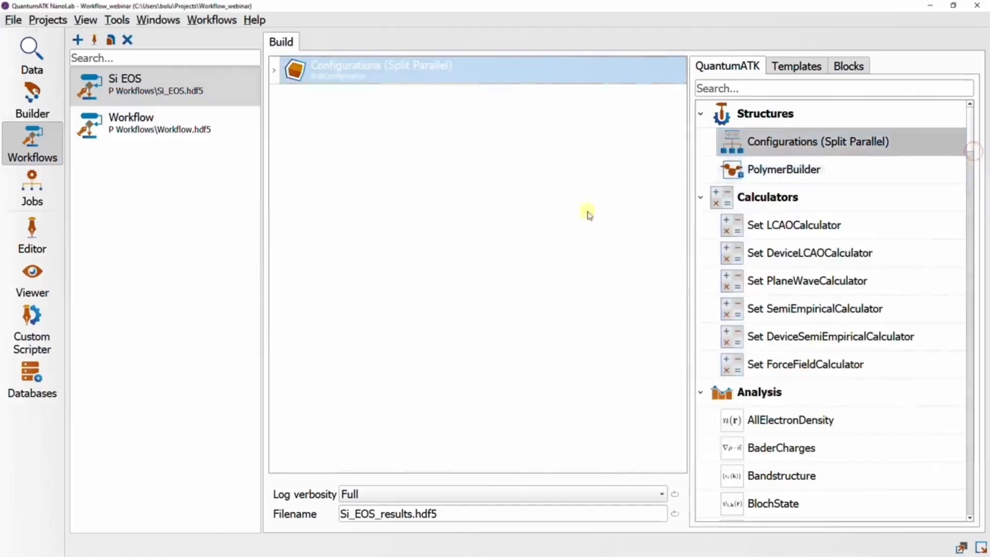
- Add the Semiconductor (Medium) calculator template after the configurations block
{"action": "left_click", "coordinate": [796, 66]}
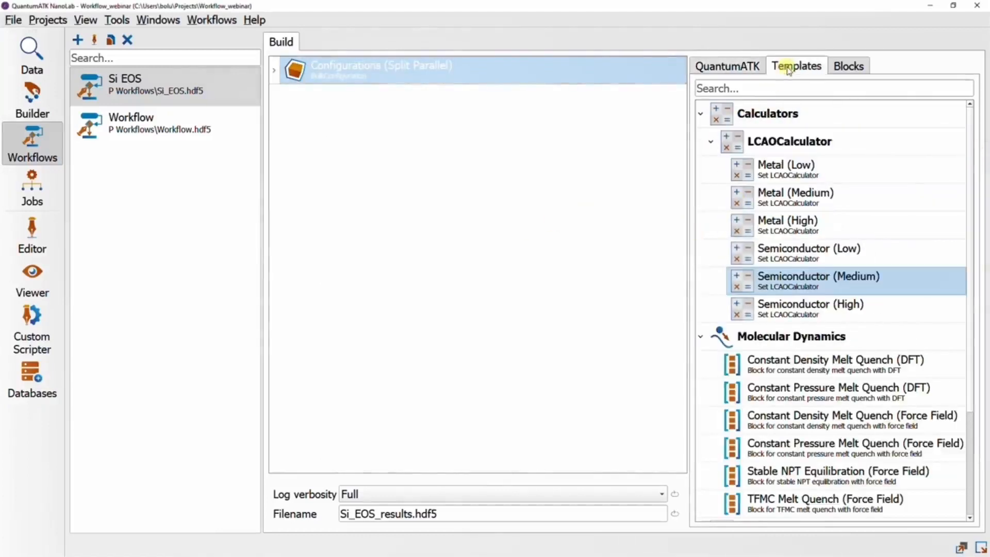
{"action": "left_click_drag", "start_coordinate": [816, 281], "coordinate": [440, 165]}
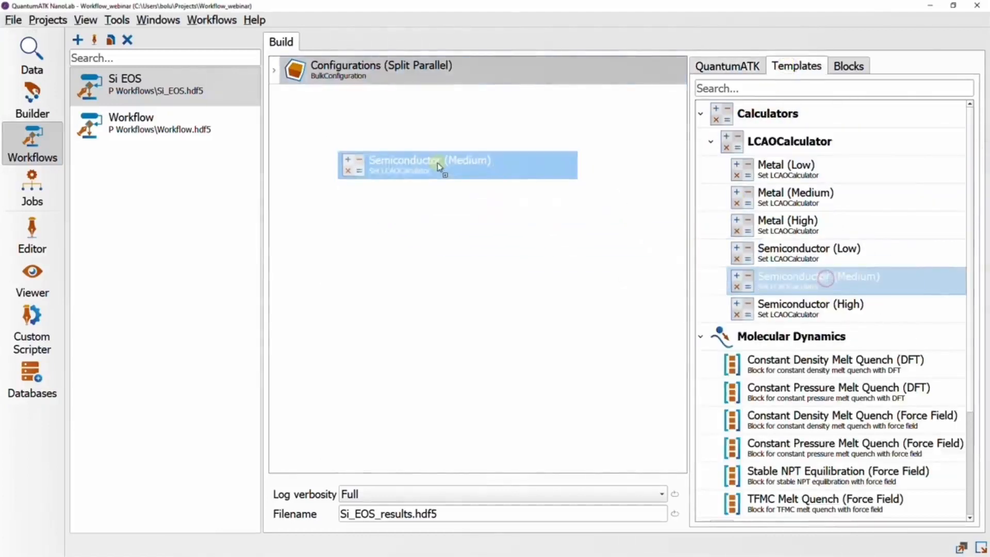
{"action": "left_click", "coordinate": [728, 66]}
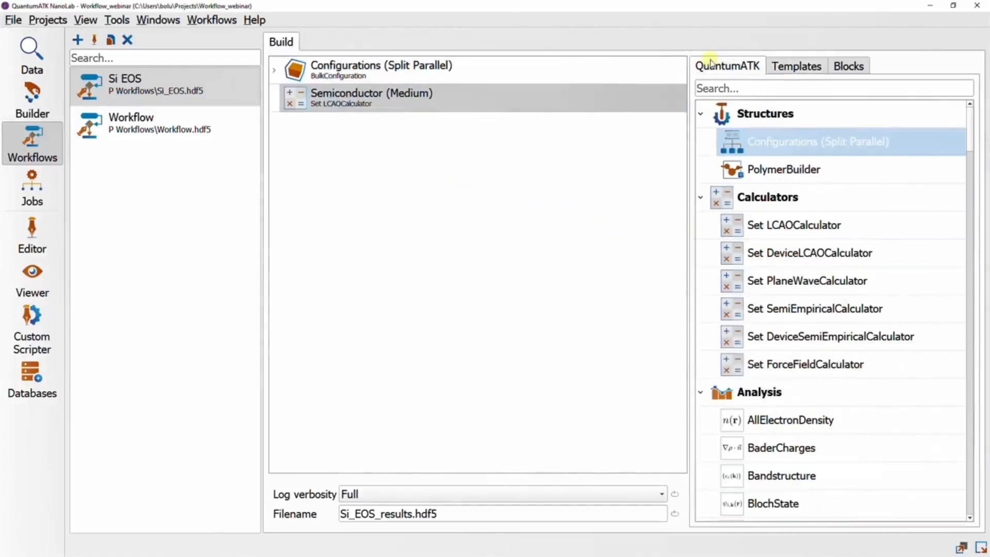
{"action": "mouse_move", "coordinate": [970, 116]}
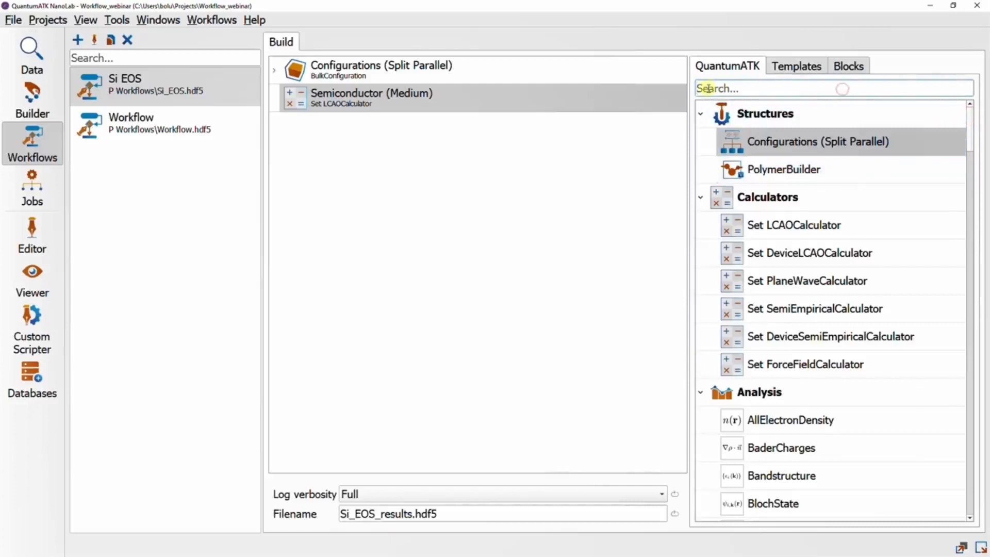
- Find and add the TotalEnergy analysis via the 'total' search, then restore the full block list
{"action": "type", "text": "total"}
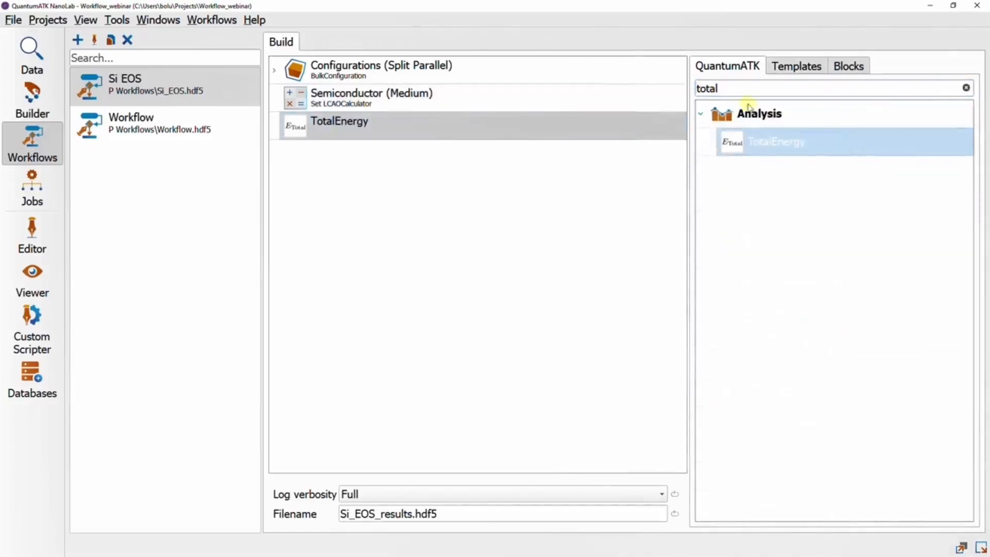
{"action": "left_click", "coordinate": [967, 87]}
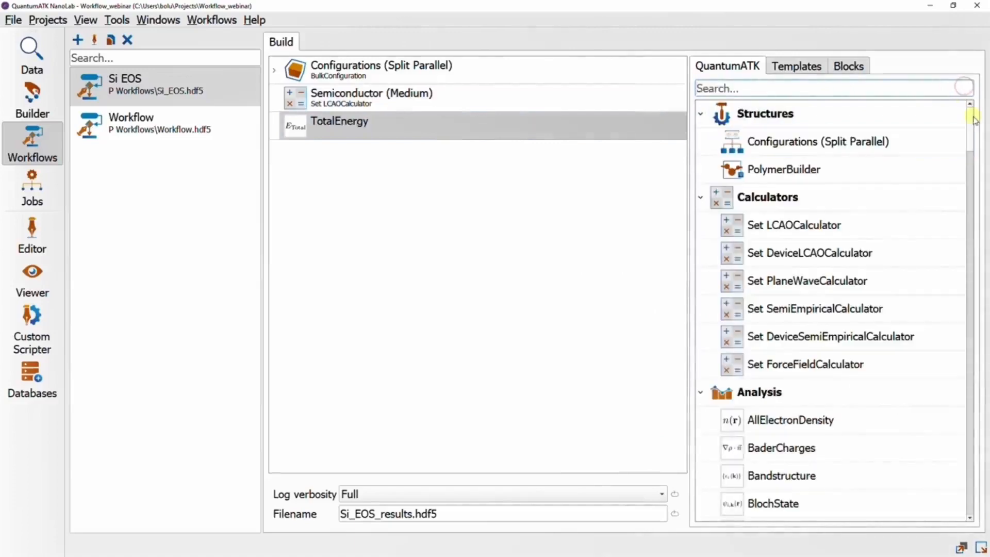
{"action": "scroll", "scroll_direction": "down", "scroll_amount": 3}
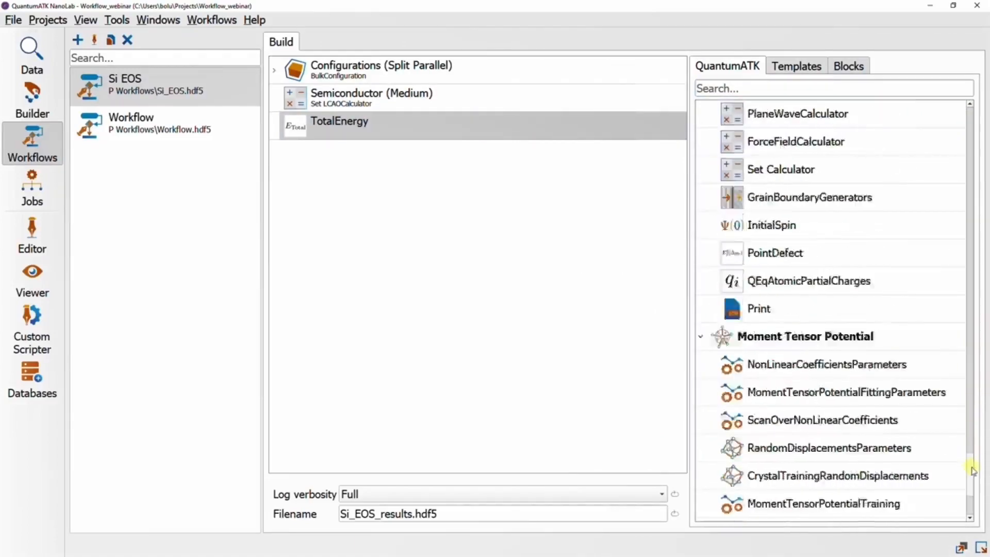
{"action": "scroll", "scroll_direction": "down", "scroll_amount": 3}
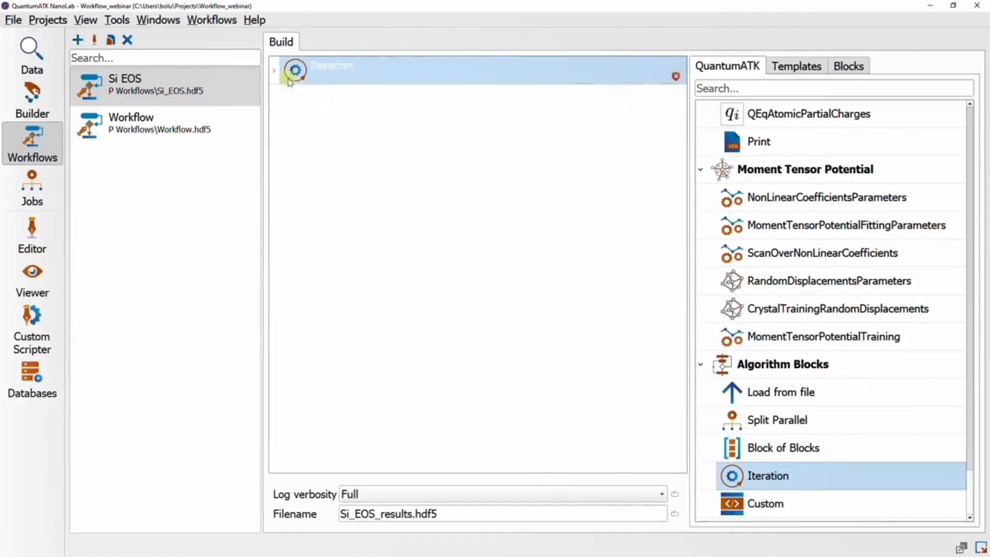
- Expand the Iteration block wrapping the workflow and bring up its iterator settings
{"action": "left_click", "coordinate": [275, 71]}
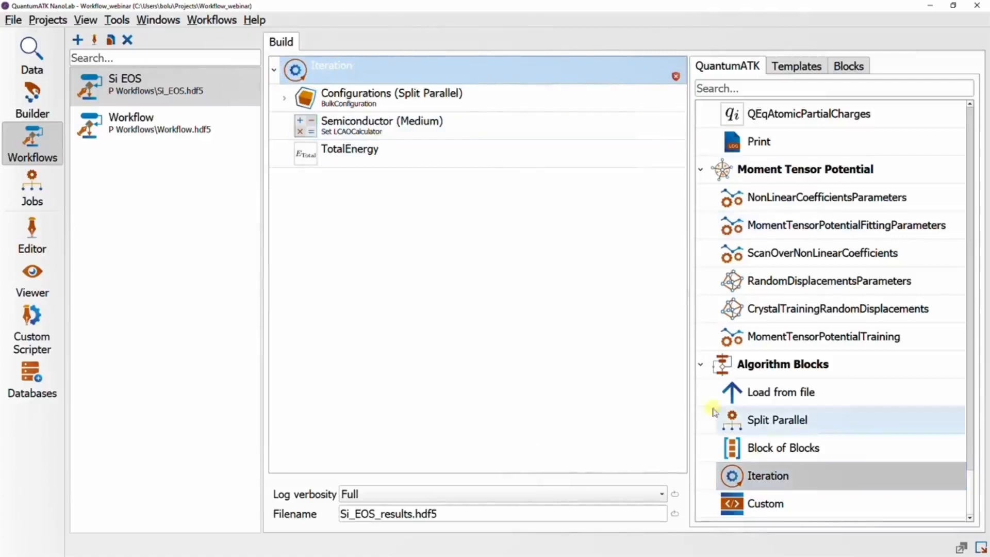
{"action": "double_click", "coordinate": [331, 66]}
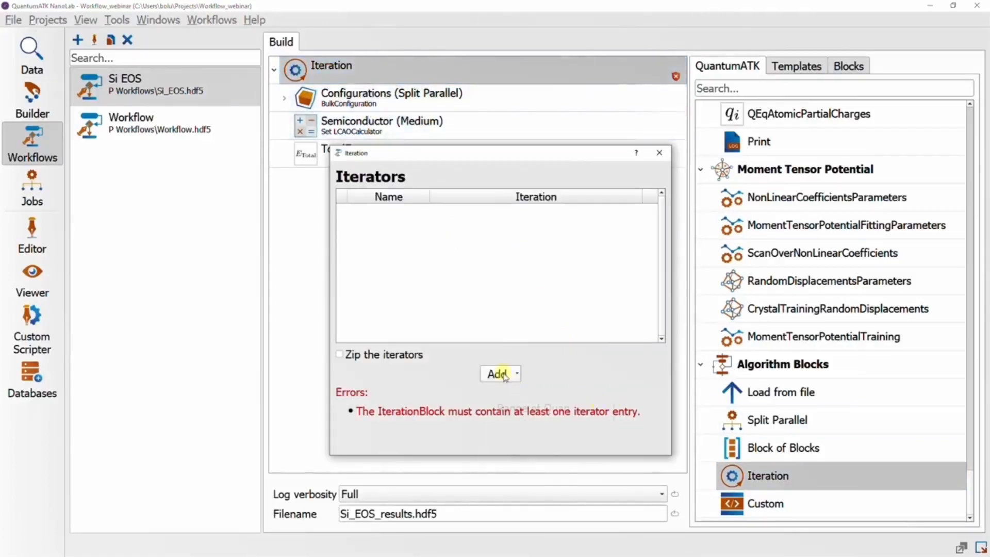
- Add an iterator named 'scaling' running from 0.8 to 1.2 in 20 steps of 0.02
{"action": "left_click", "coordinate": [497, 374]}
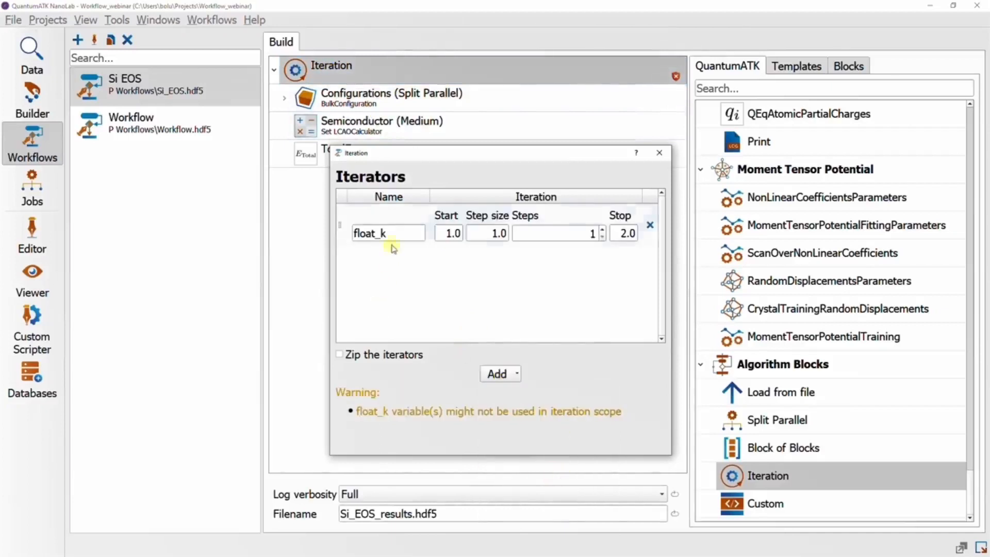
{"action": "double_click", "coordinate": [388, 233]}
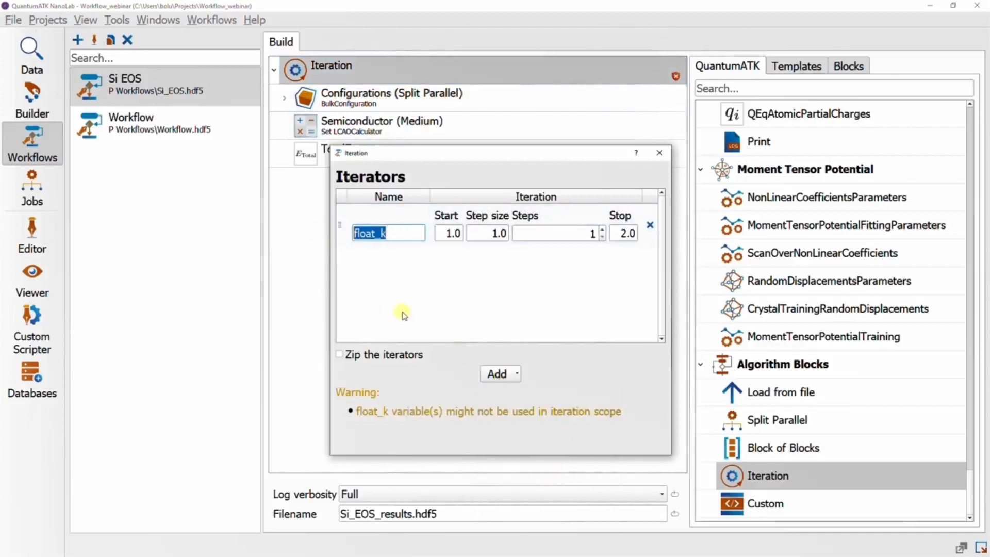
{"action": "type", "text": "scaling"}
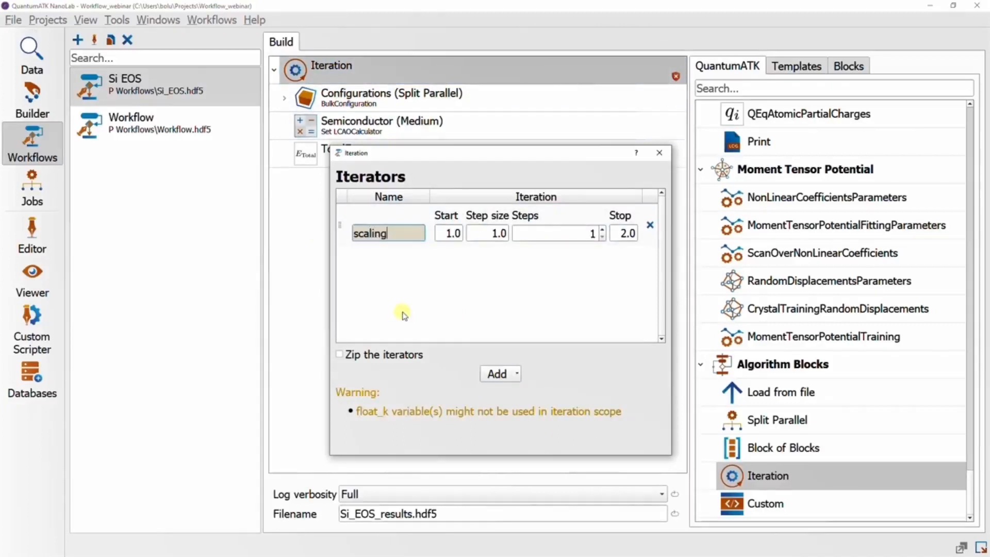
{"action": "left_click", "coordinate": [448, 233]}
{"action": "type", "text": "0.8"}
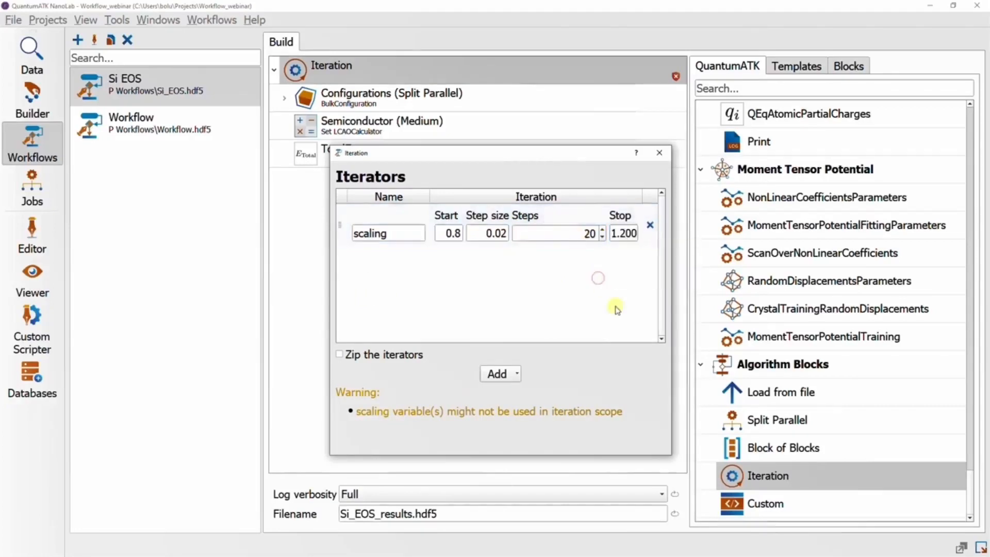
{"action": "left_click", "coordinate": [660, 153]}
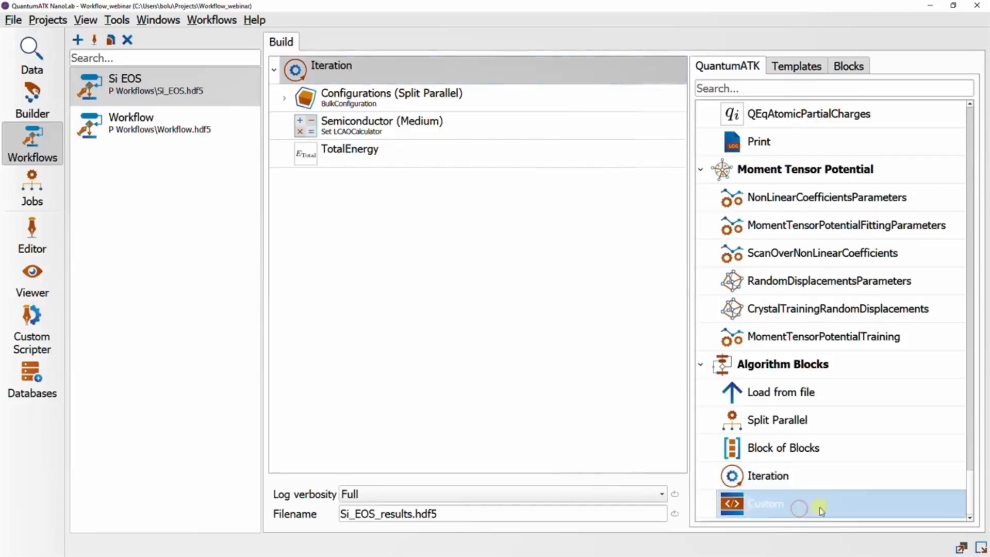
- Insert a Custom block after the configurations and give it a configuration input
{"action": "left_click_drag", "start_coordinate": [764, 504], "coordinate": [426, 122]}
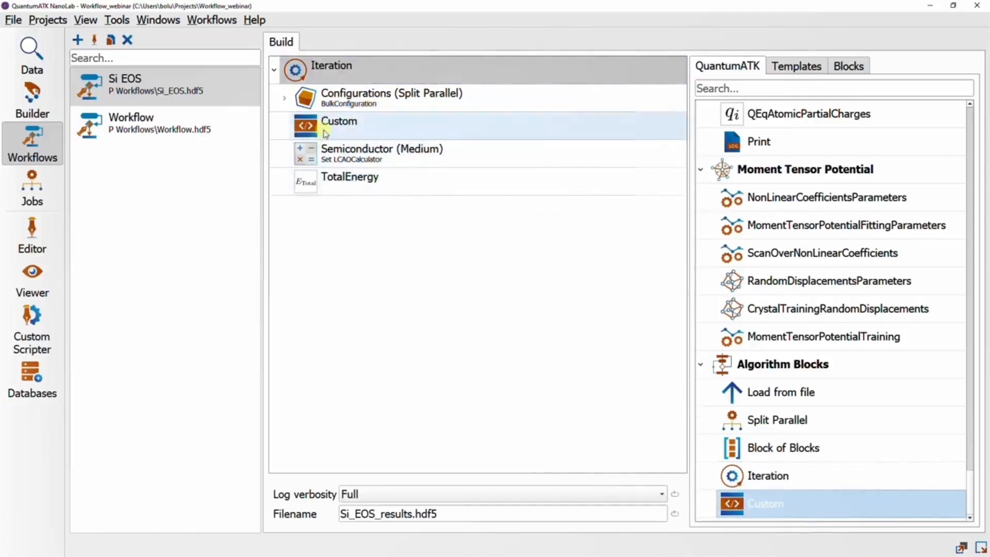
{"action": "double_click", "coordinate": [338, 123]}
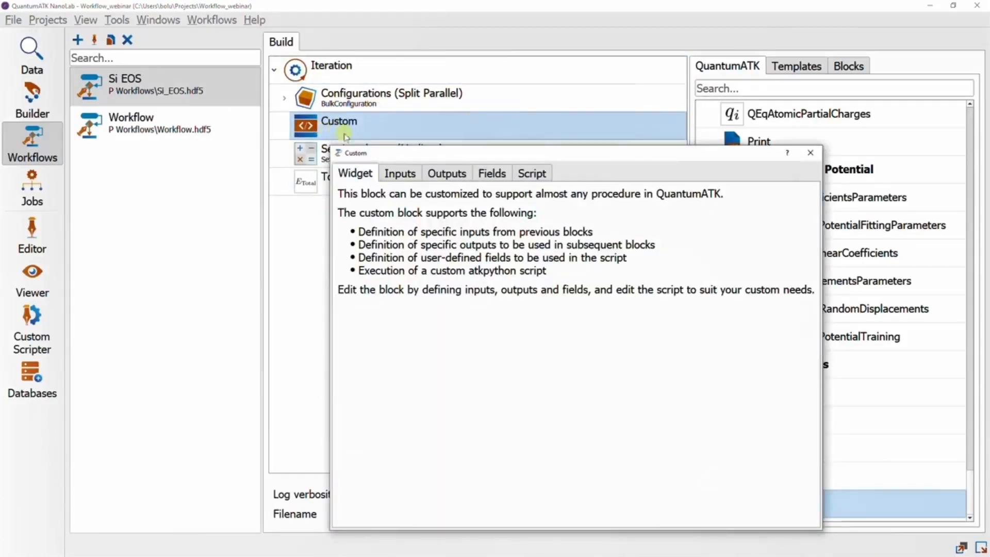
{"action": "left_click", "coordinate": [400, 173]}
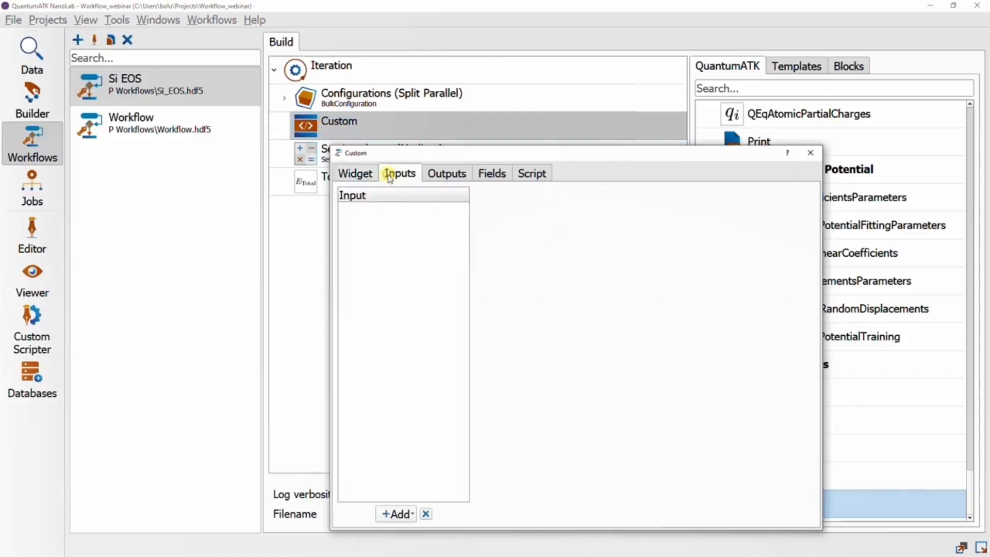
{"action": "left_click", "coordinate": [394, 514]}
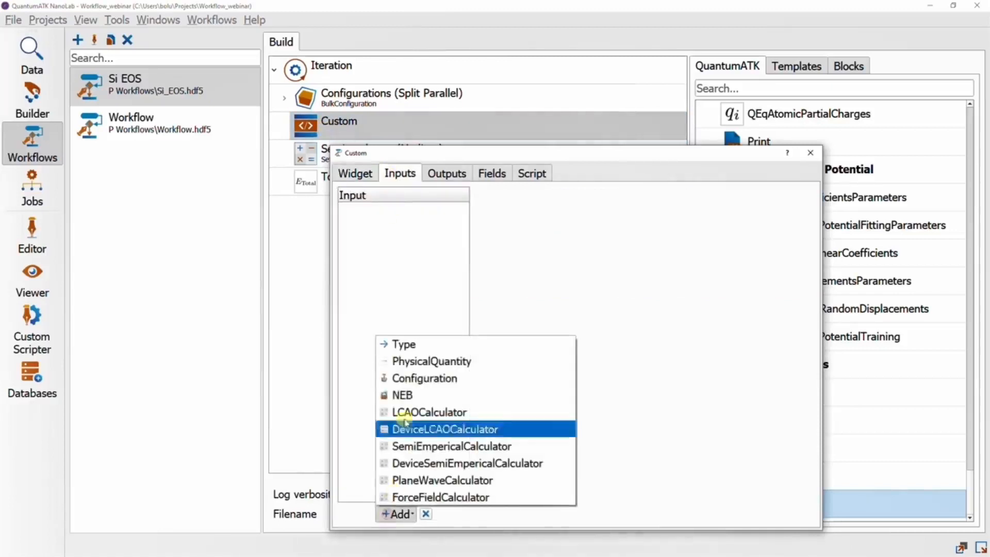
{"action": "left_click", "coordinate": [425, 377]}
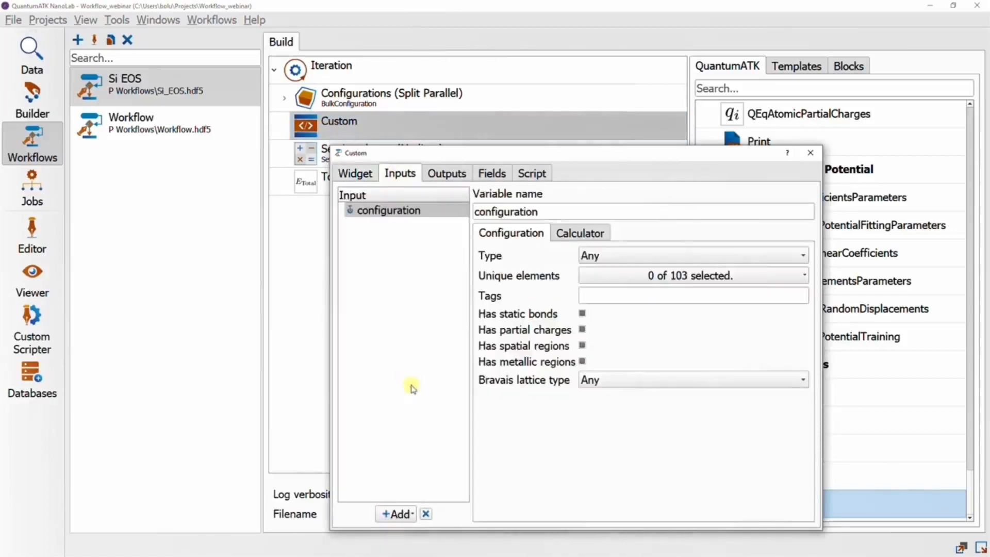
- Give the Custom block a configuration output as well
{"action": "left_click", "coordinate": [447, 173]}
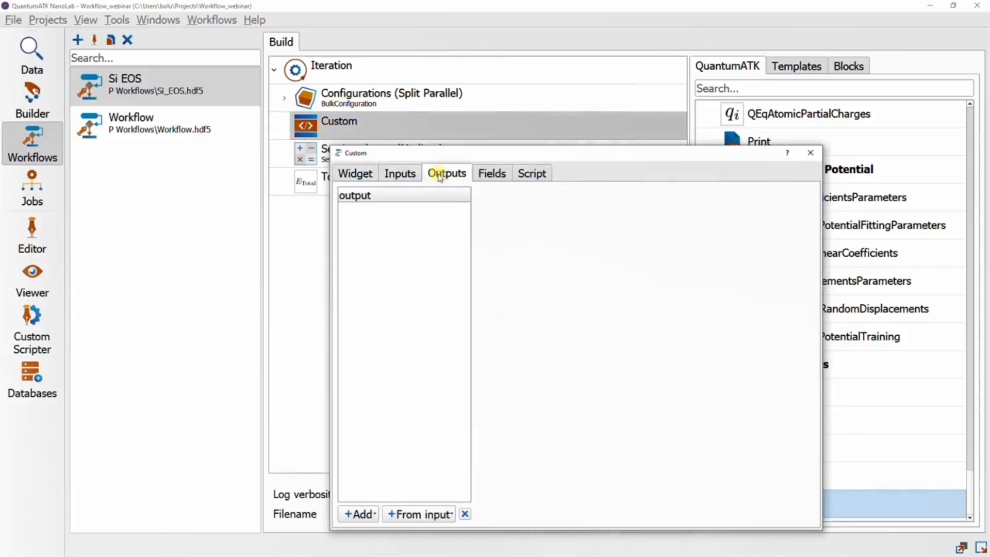
{"action": "left_click", "coordinate": [357, 513]}
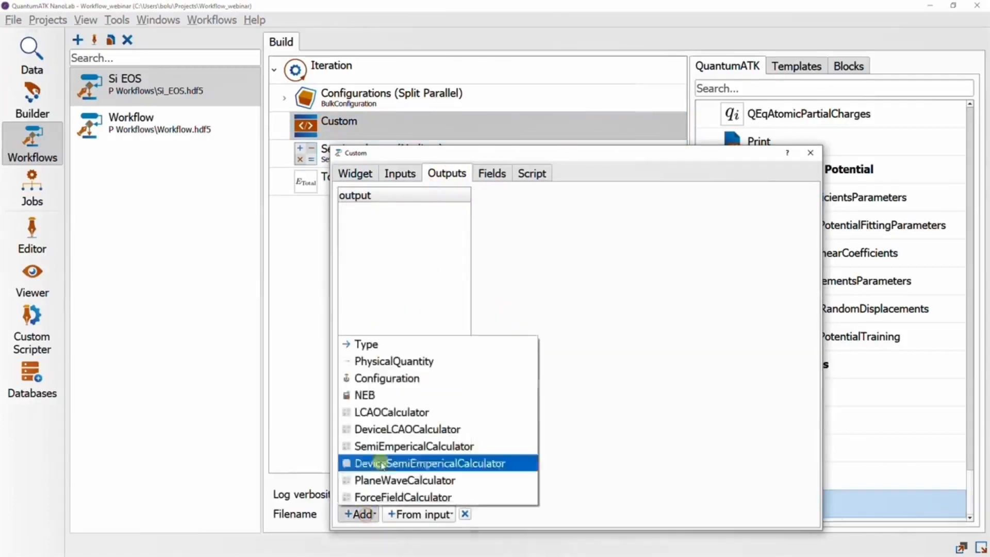
{"action": "left_click", "coordinate": [387, 379]}
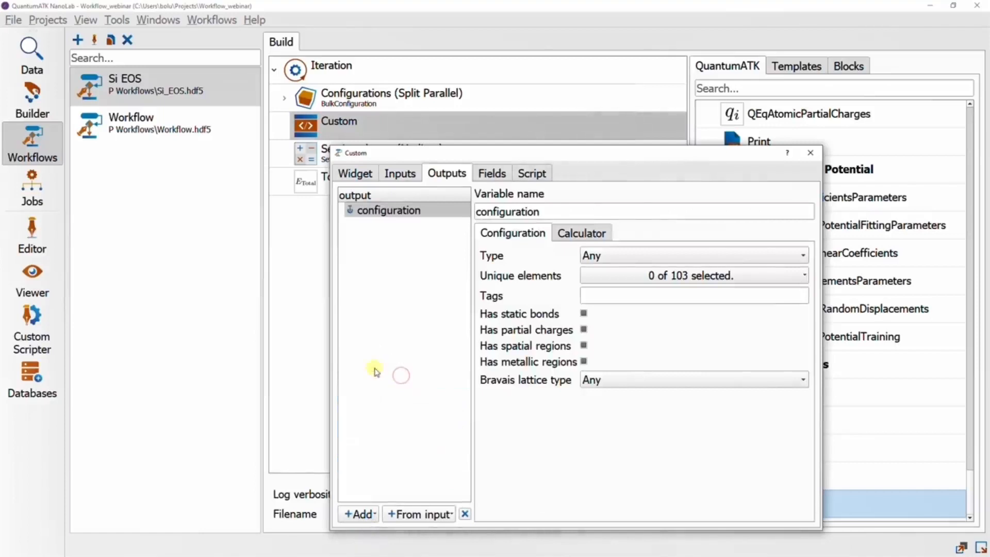
{"action": "mouse_move", "coordinate": [469, 194]}
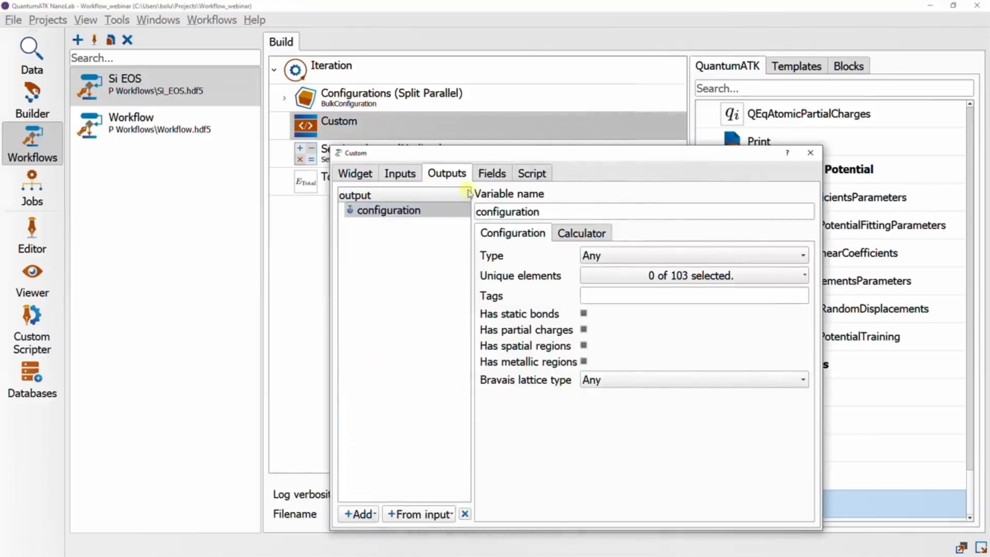
{"action": "left_click", "coordinate": [491, 173]}
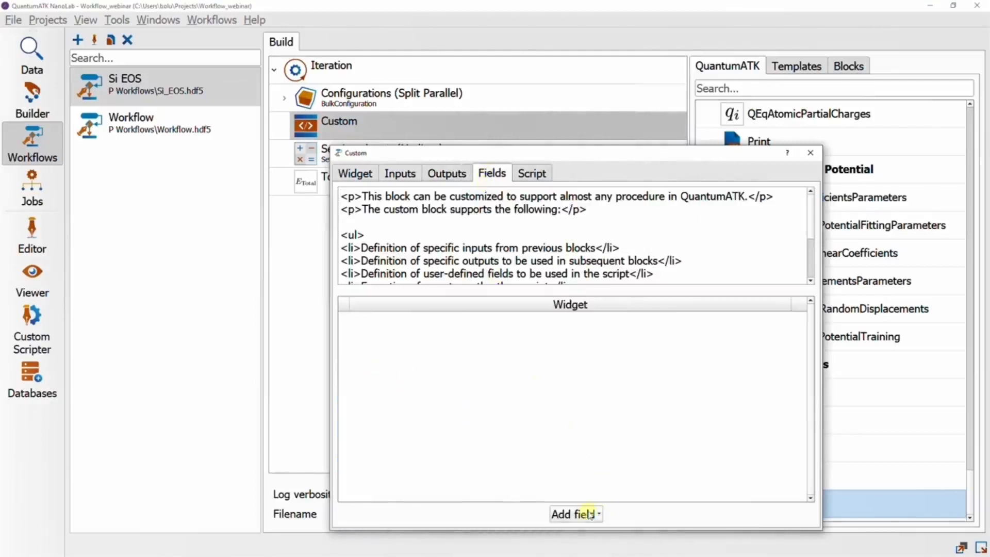
- Add a Float field keyed 'volume_scale' to the Custom block
{"action": "left_click", "coordinate": [576, 514]}
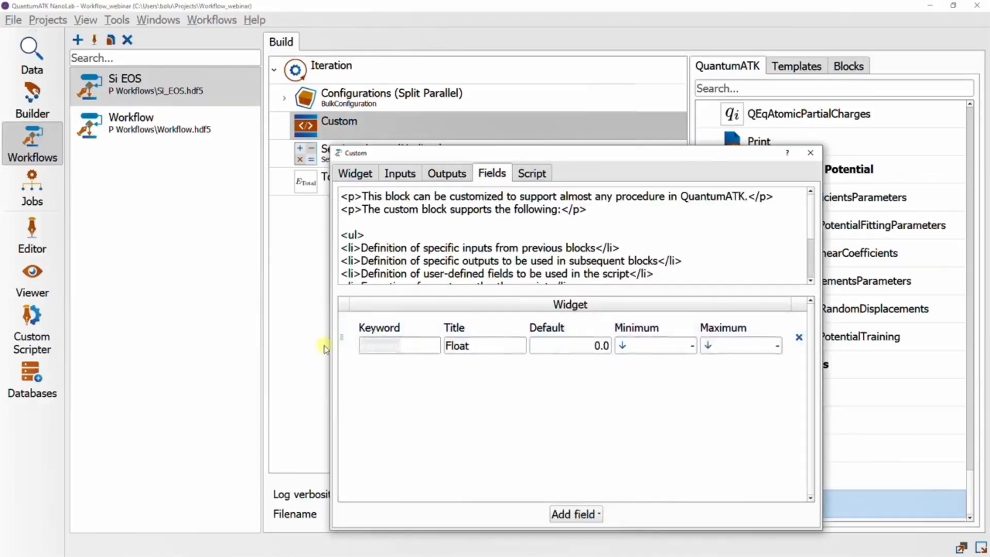
{"action": "type", "text": "volume_scale"}
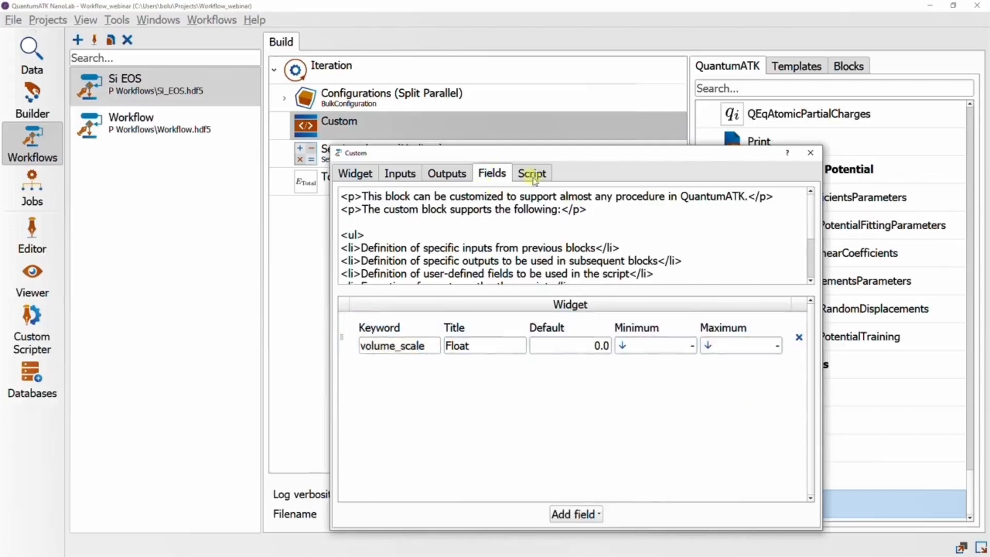
- Write the script line configuration.scaleVolume(volume_scale) in the Custom block
{"action": "left_click", "coordinate": [533, 173]}
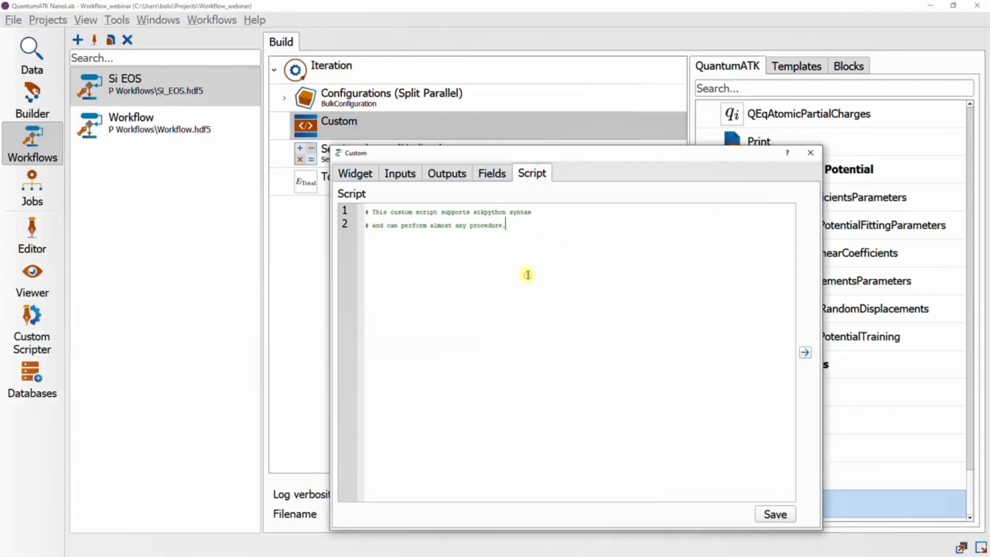
{"action": "type", "text": "configuration.scaleV"}
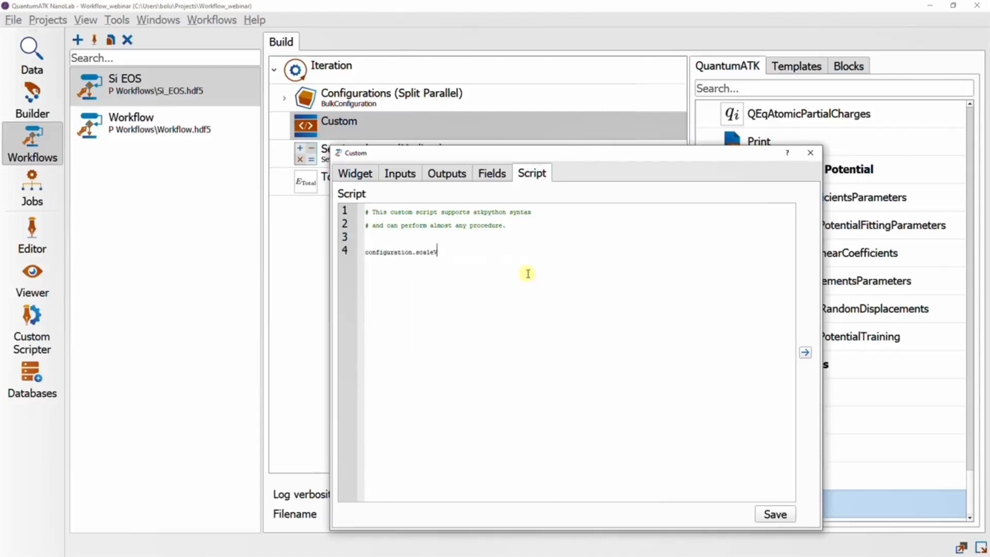
{"action": "type", "text": "olume()"}
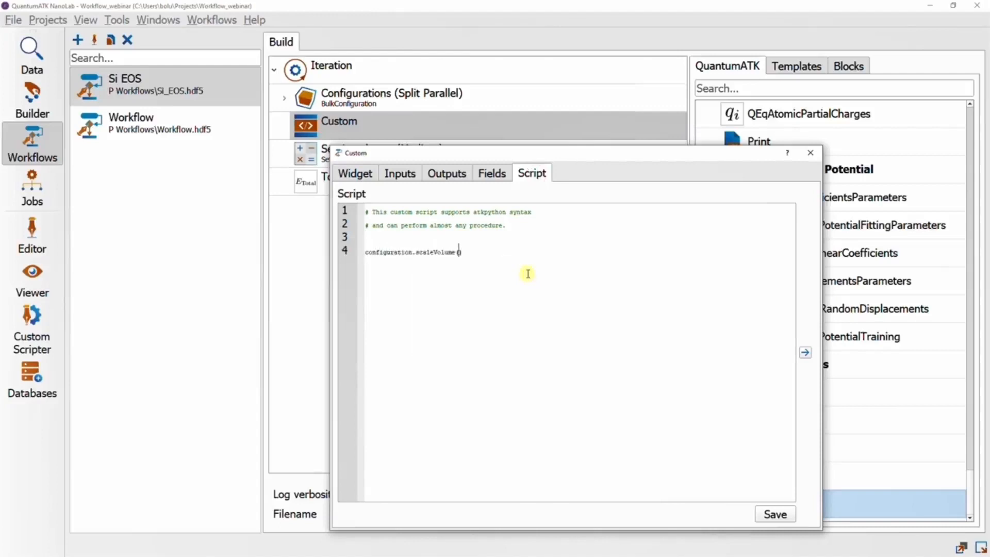
{"action": "type", "text": "volume"}
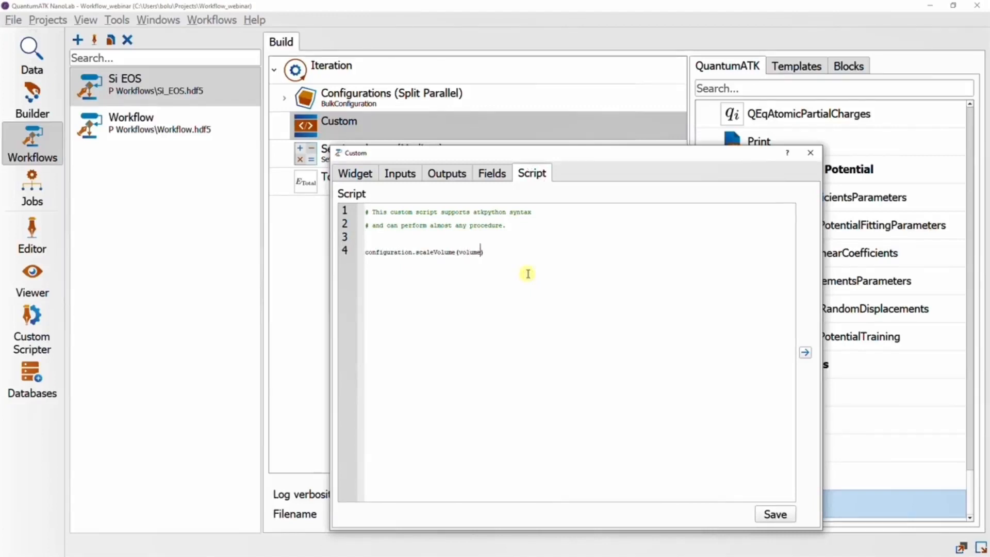
{"action": "type", "text": "_scale"}
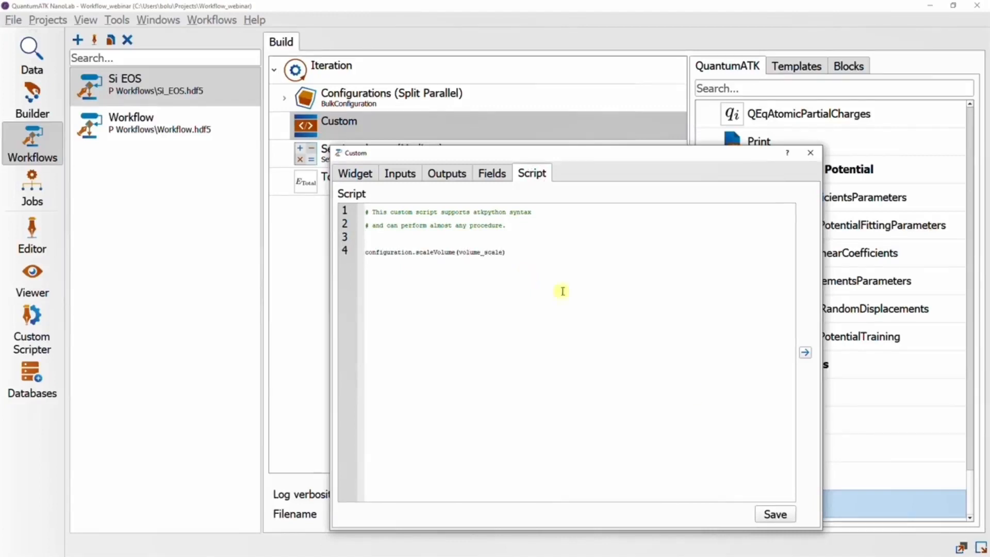
{"action": "mouse_move", "coordinate": [706, 439]}
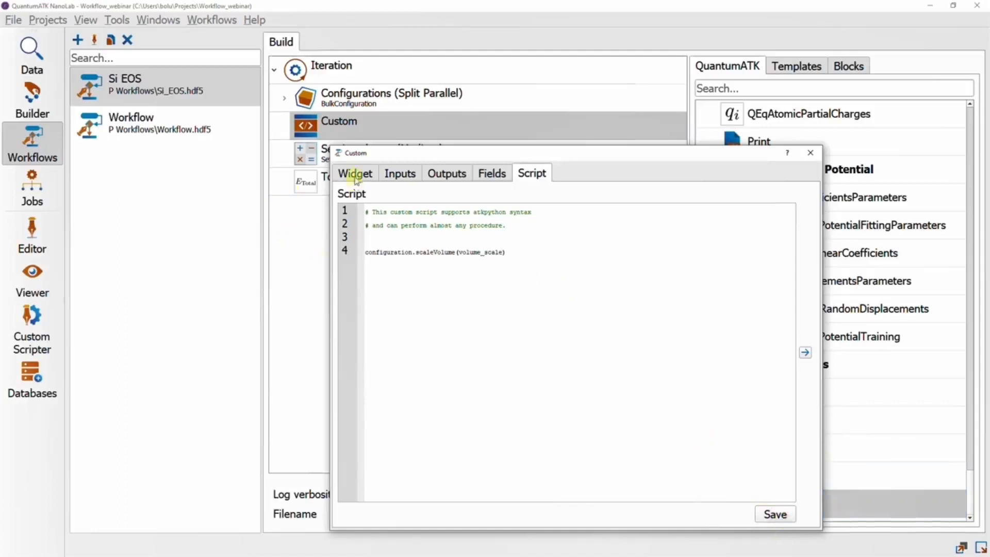
- Link the Custom block's Float field to the 'scaling' iterator variable on the Widget preview
{"action": "left_click", "coordinate": [355, 173]}
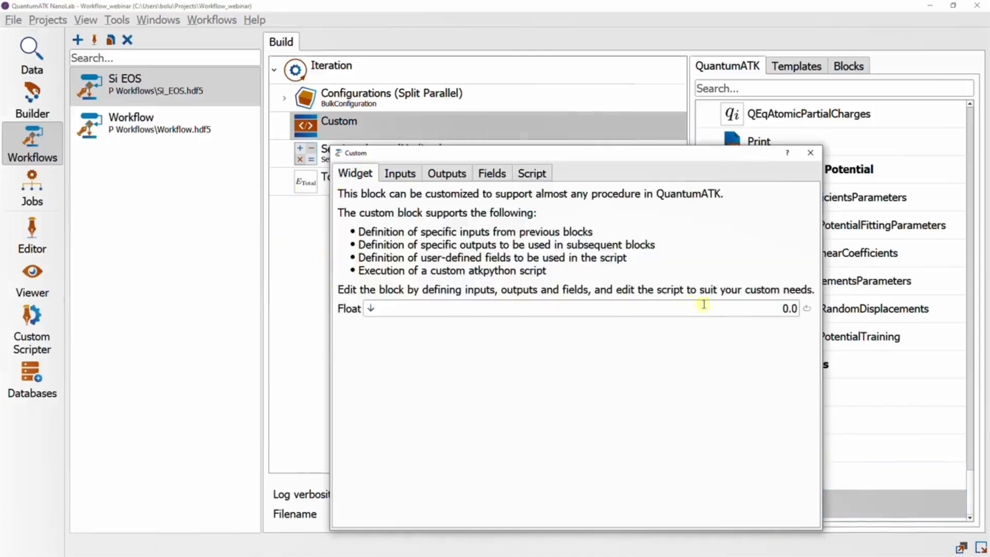
{"action": "mouse_move", "coordinate": [293, 333]}
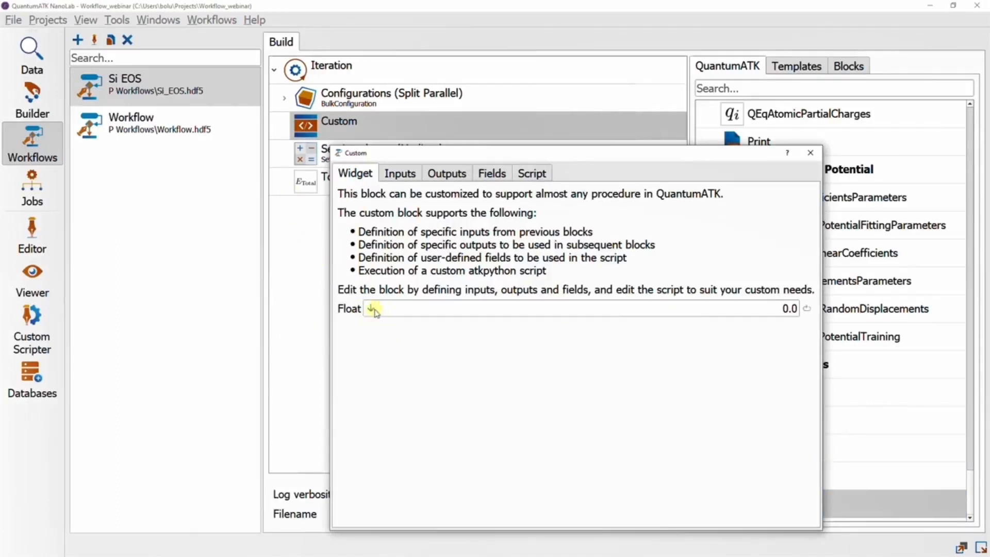
{"action": "left_click", "coordinate": [373, 309]}
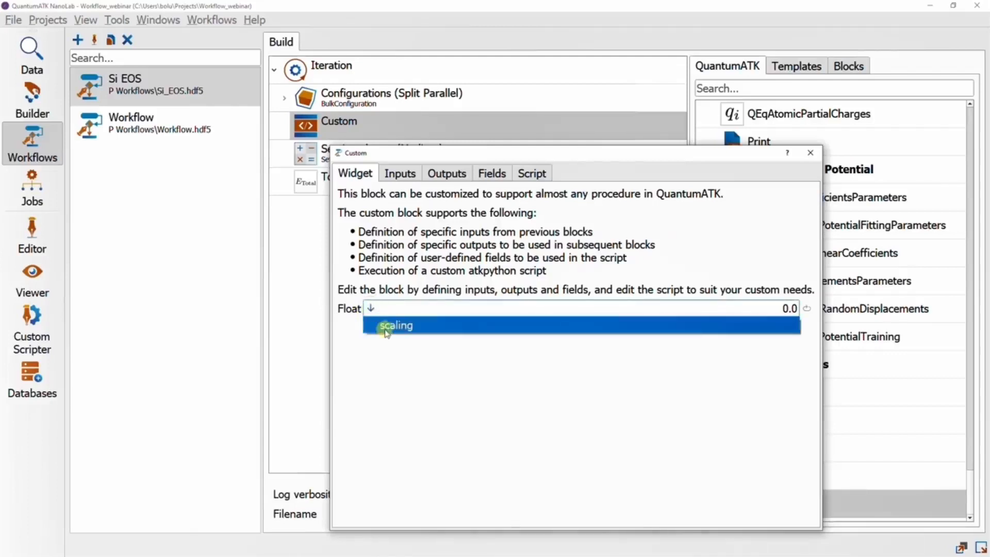
{"action": "left_click", "coordinate": [396, 325]}
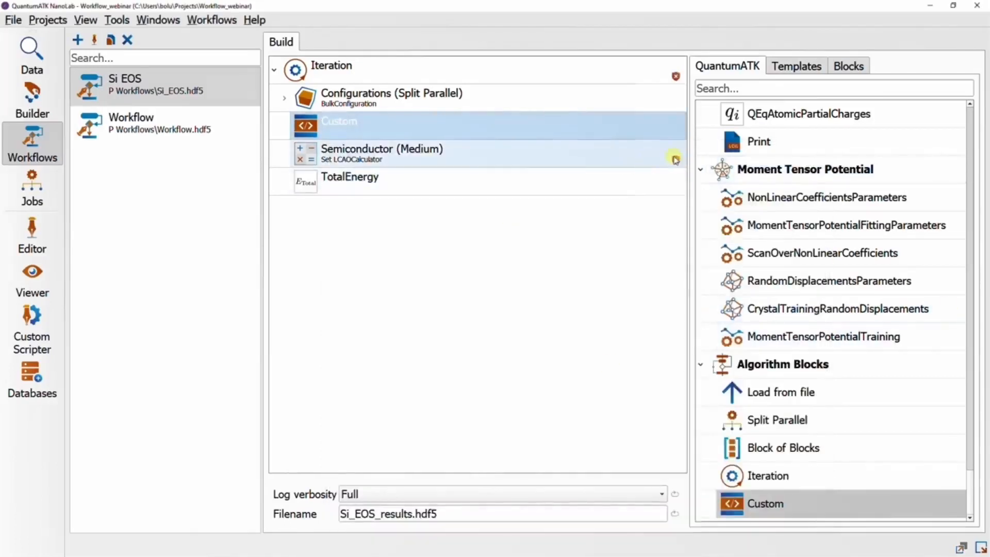
{"action": "mouse_move", "coordinate": [674, 156]}
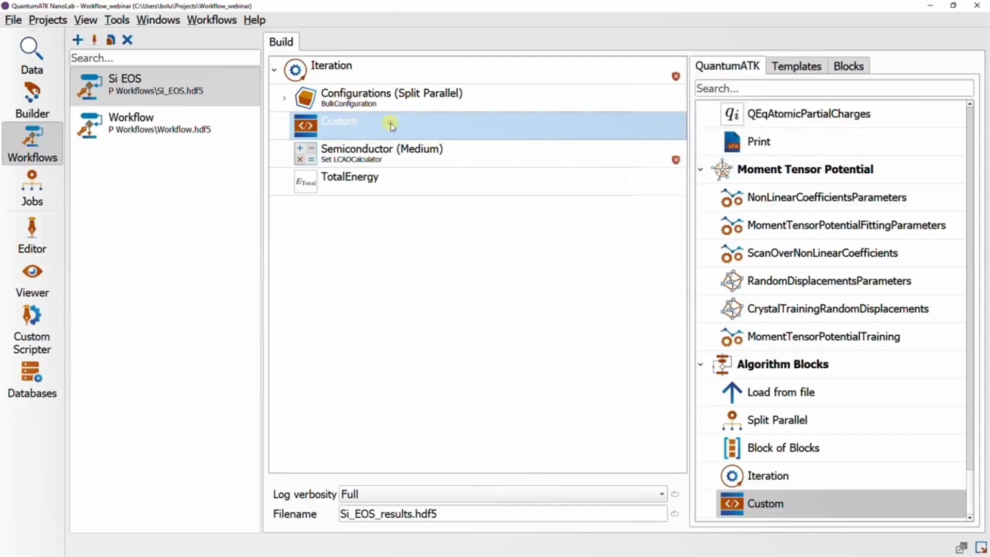
- Reopen the Custom block to verify its outputs and script after the warning markers
{"action": "double_click", "coordinate": [390, 126]}
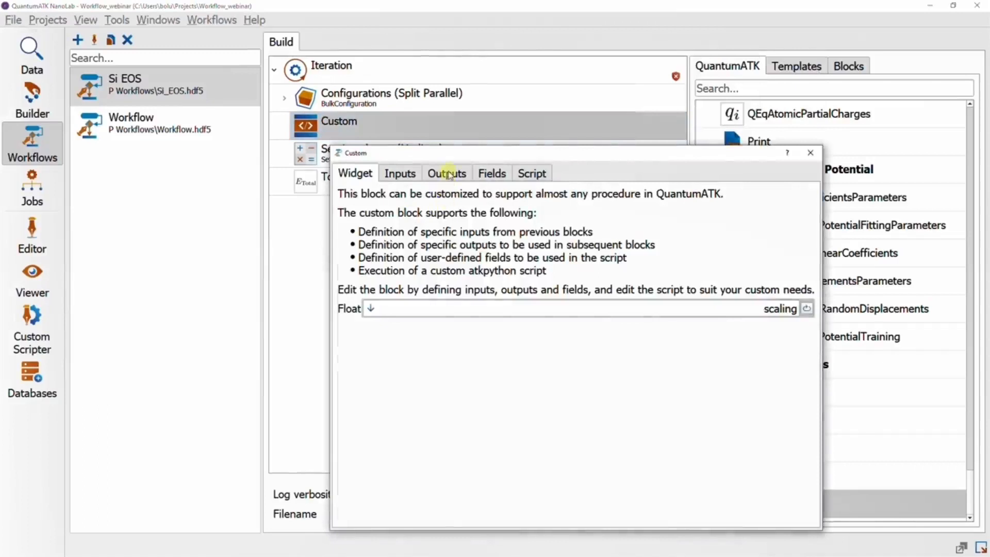
{"action": "left_click", "coordinate": [447, 173]}
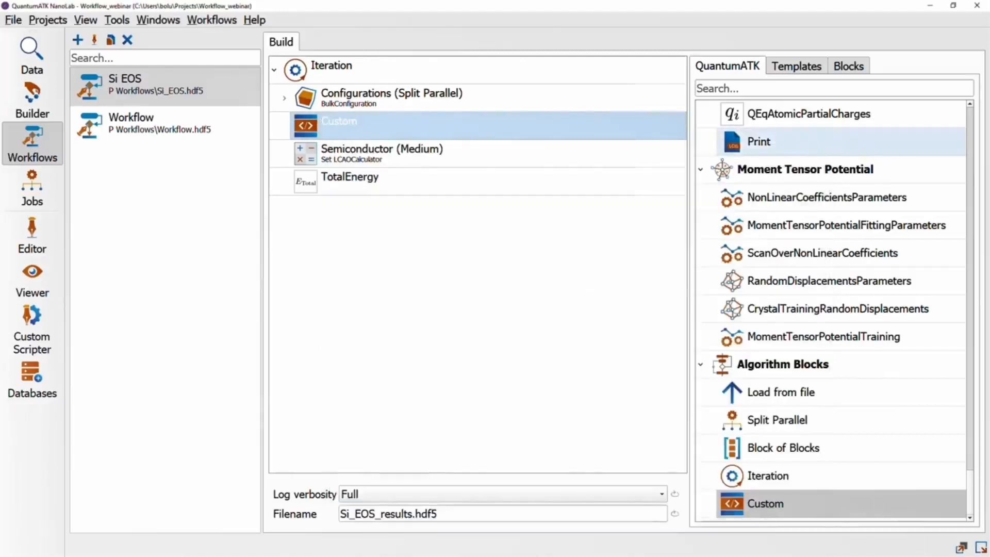
{"action": "left_click", "coordinate": [349, 178]}
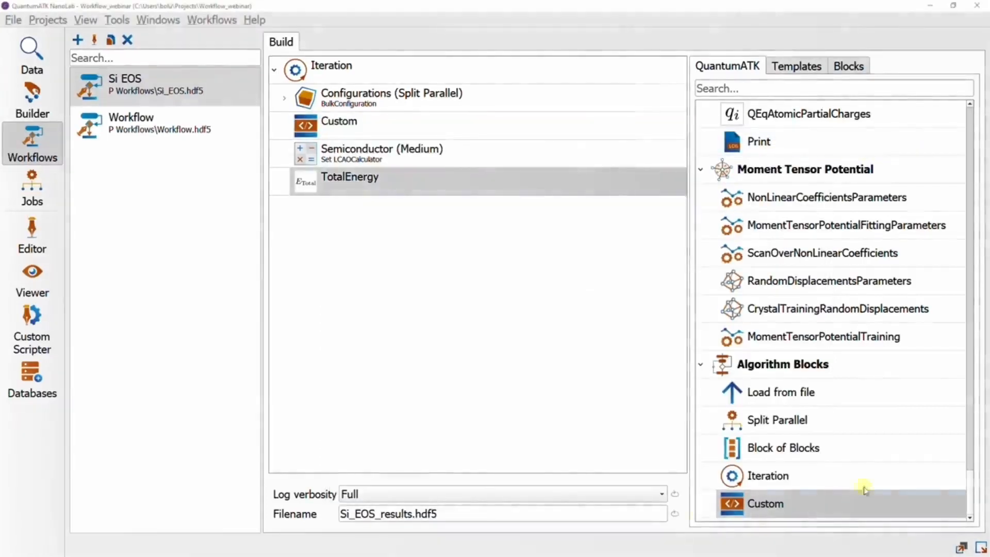
{"action": "left_click", "coordinate": [338, 126]}
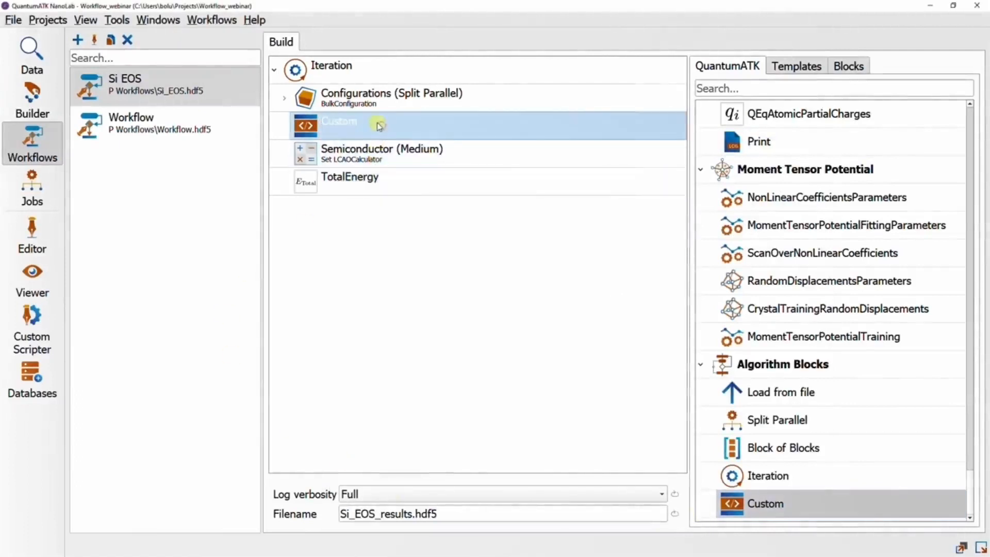
{"action": "double_click", "coordinate": [338, 125]}
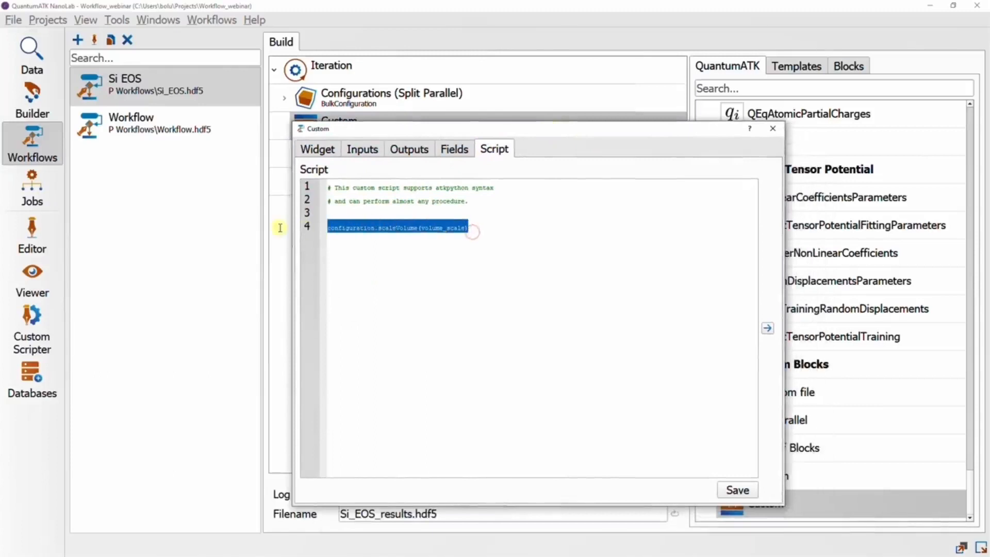
{"action": "mouse_move", "coordinate": [576, 236]}
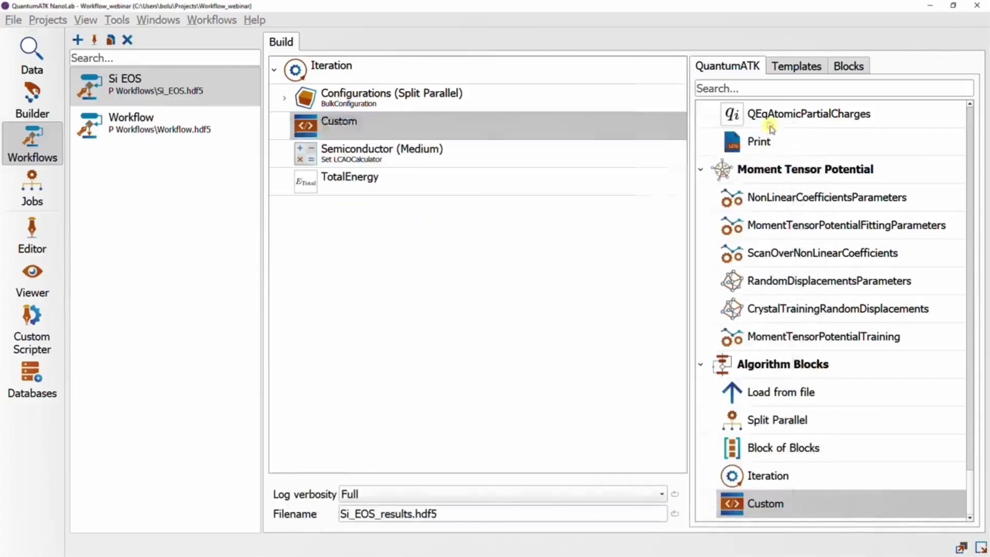
{"action": "double_click", "coordinate": [331, 66]}
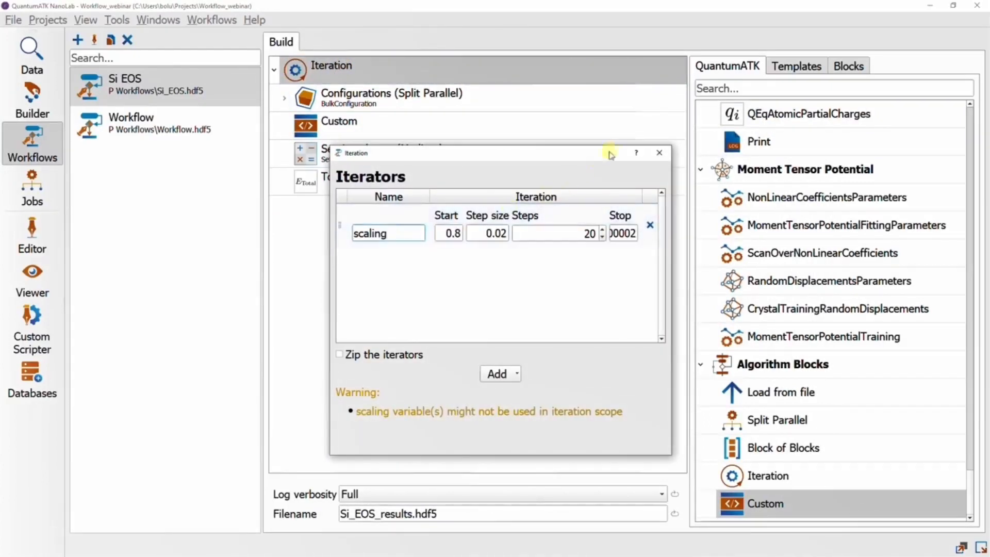
{"action": "left_click", "coordinate": [659, 152]}
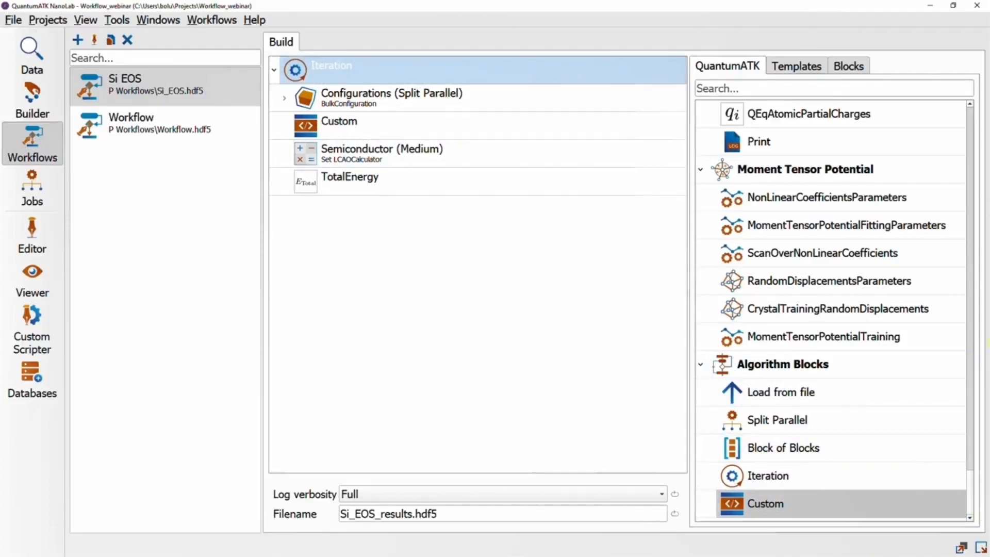
{"action": "left_click", "coordinate": [350, 182]}
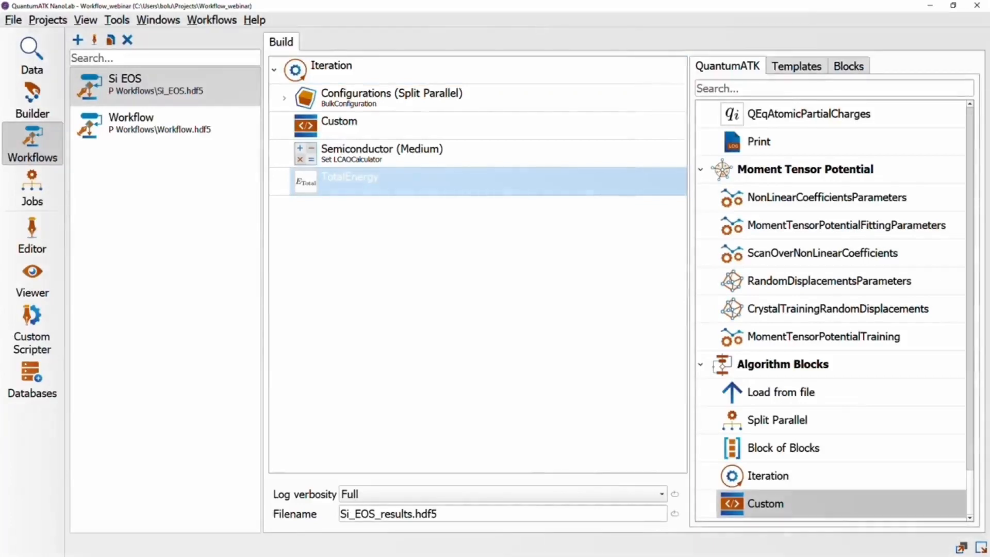
{"action": "mouse_move", "coordinate": [213, 266]}
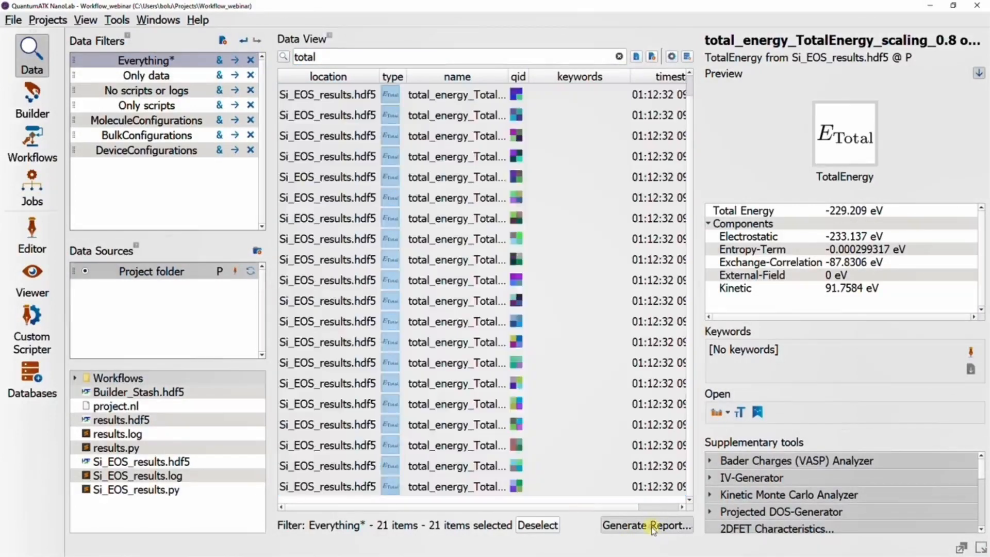
- Start a report from the 21 selected TotalEnergy results of Si_EOS_results.hdf5
{"action": "left_click", "coordinate": [647, 525]}
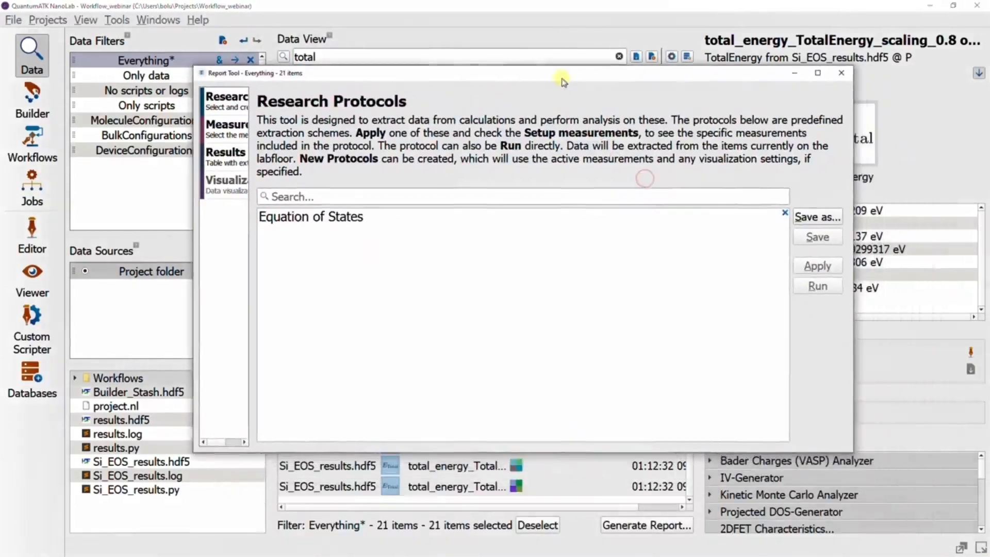
- Pick the Equation of States protocol and view its table of energy, volume and lattice values
{"action": "left_click", "coordinate": [310, 216]}
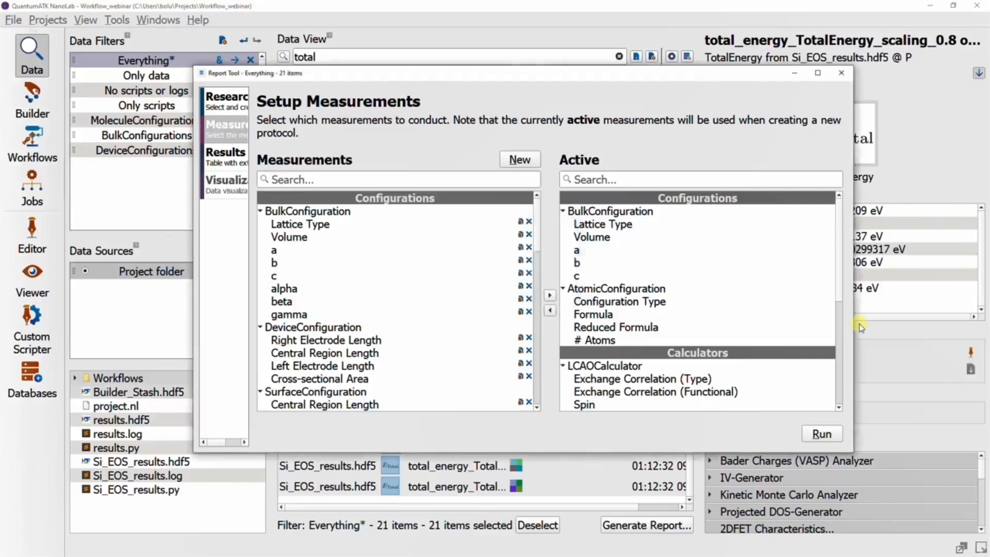
{"action": "left_click", "coordinate": [223, 152]}
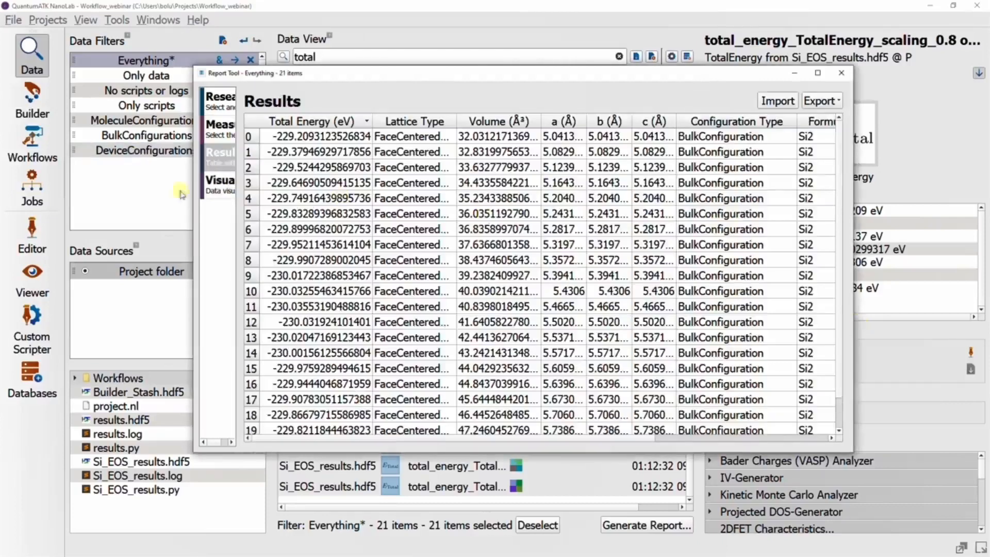
- Show total energy versus volume as a line chart and maximize the report window
{"action": "left_click", "coordinate": [220, 181]}
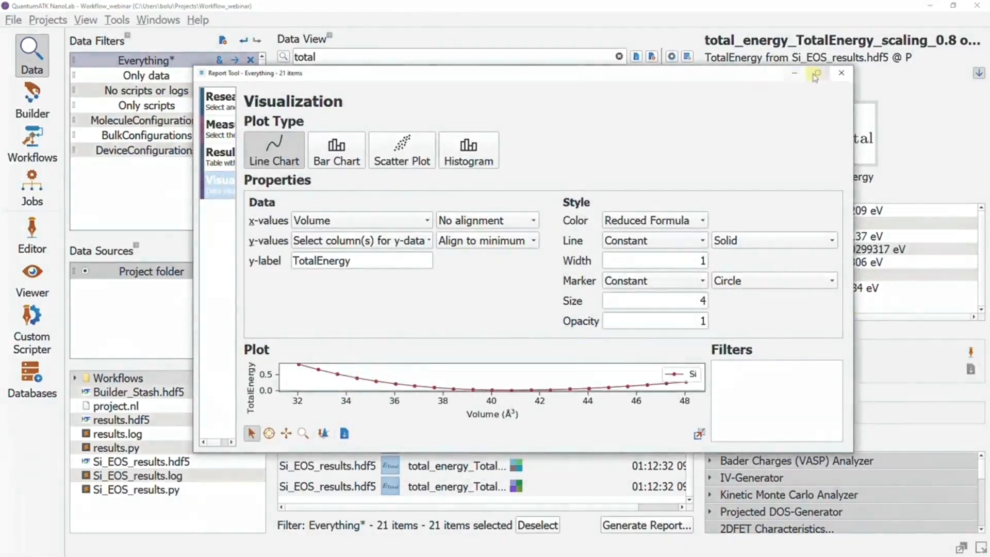
{"action": "left_click", "coordinate": [815, 73]}
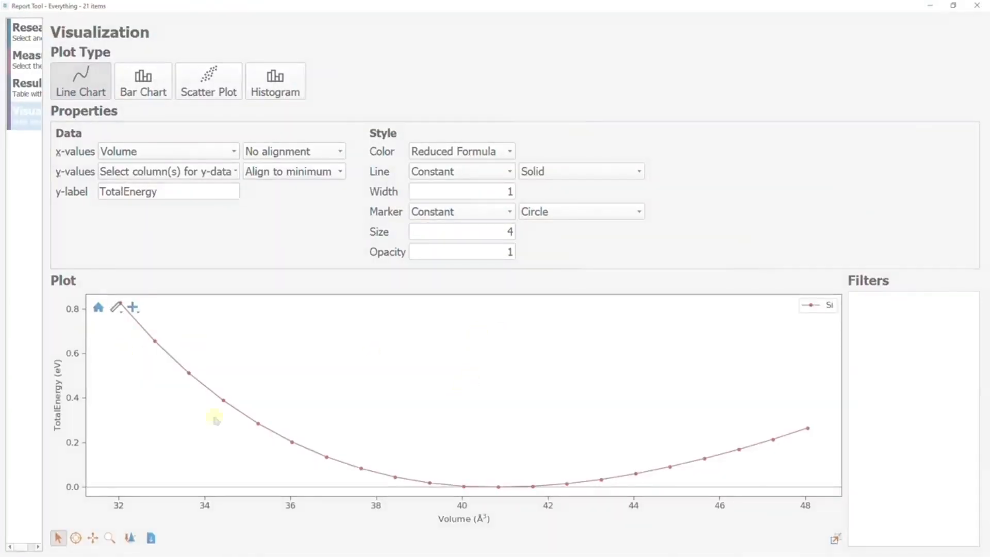